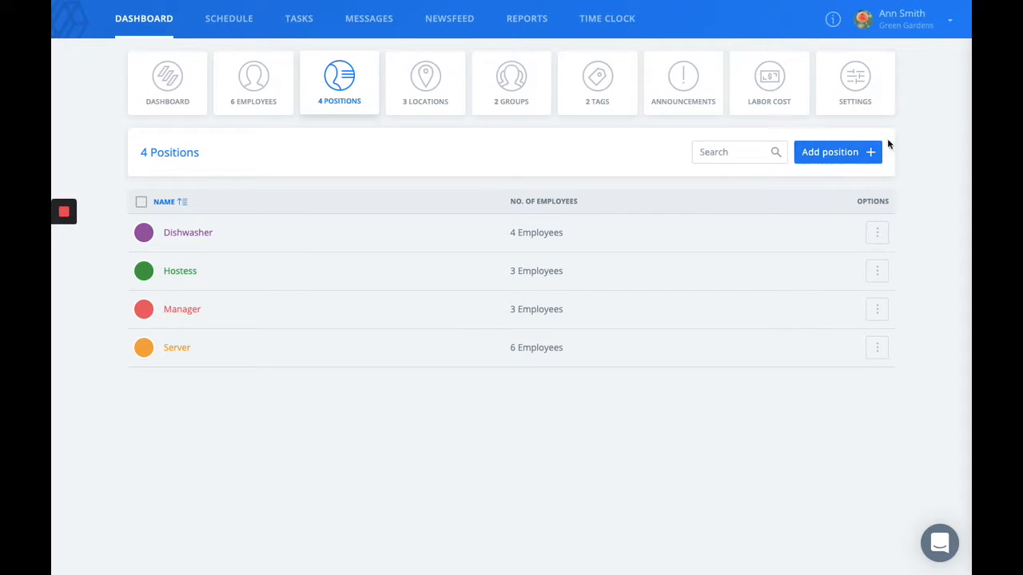
# Start a new position and bring up the employee picker to assign staff.
pyautogui.click(837, 152)
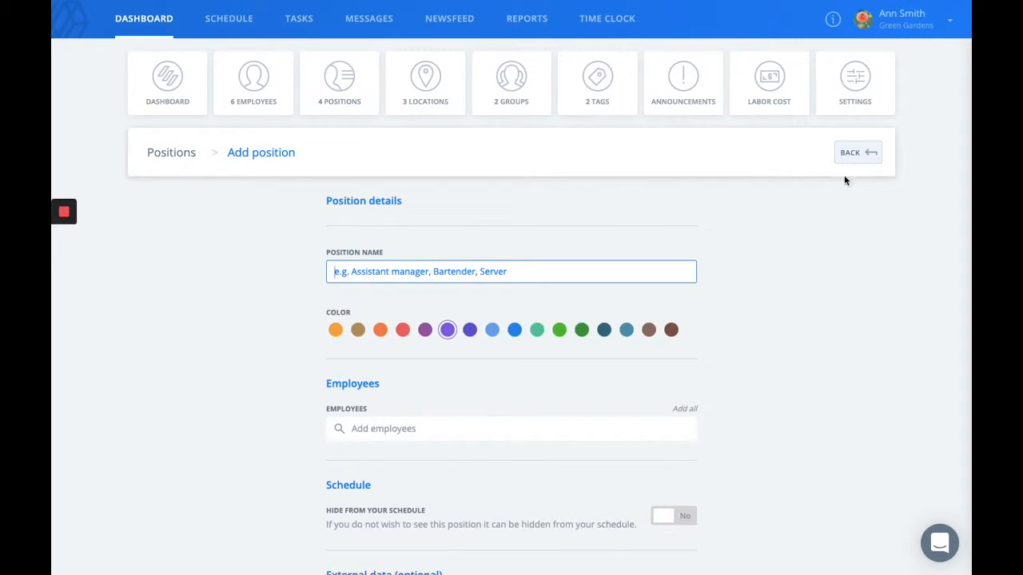
pyautogui.scroll(-3)
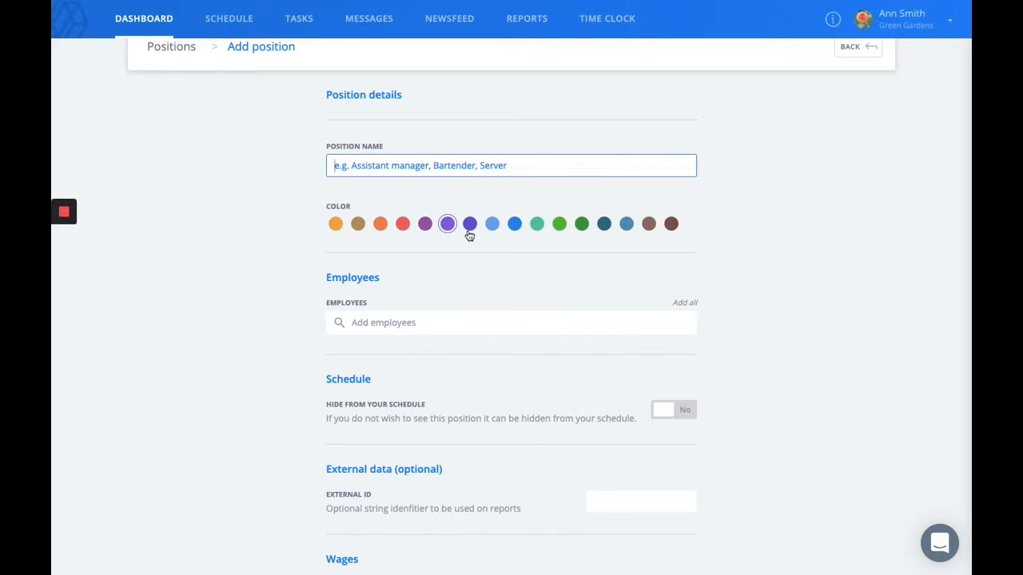
pyautogui.scroll(-3)
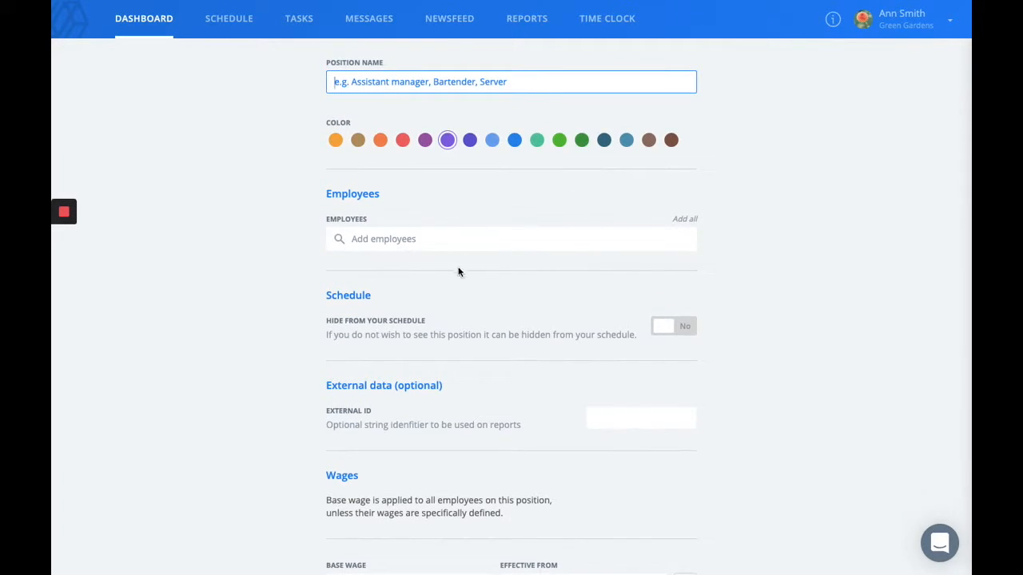
pyautogui.click(512, 238)
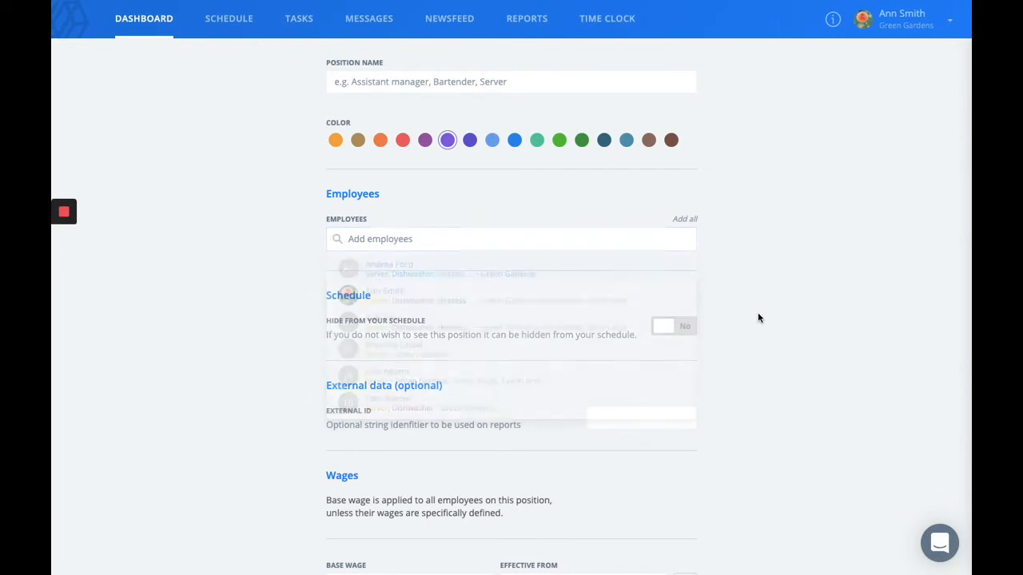
pyautogui.scroll(-3)
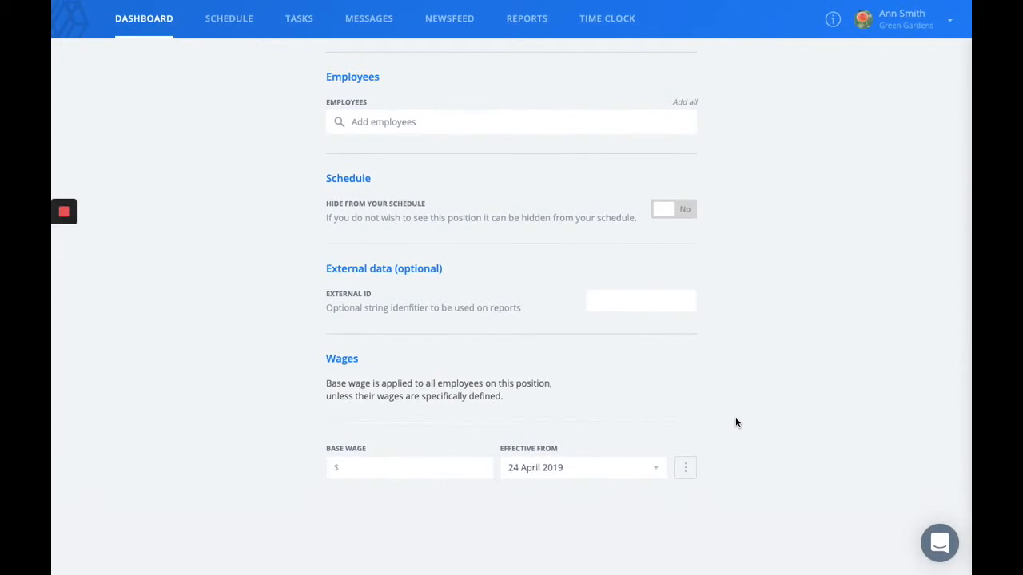
pyautogui.click(409, 466)
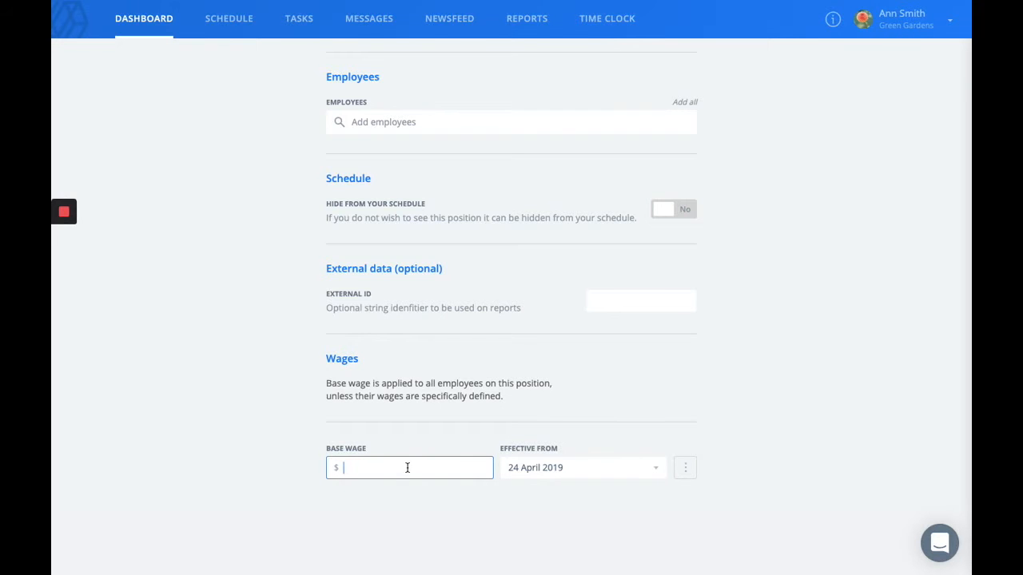
pyautogui.scroll(3)
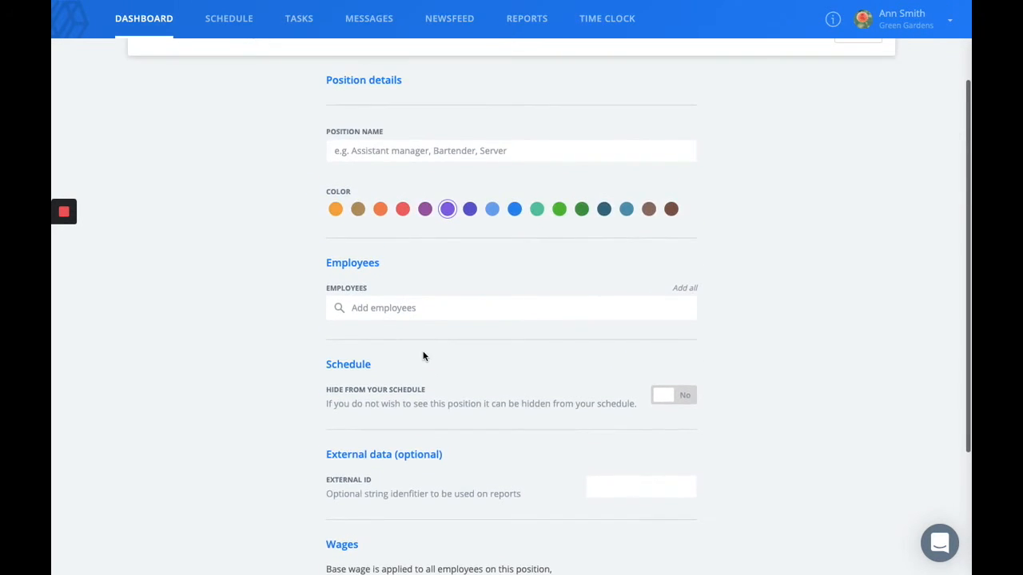
pyautogui.scroll(3)
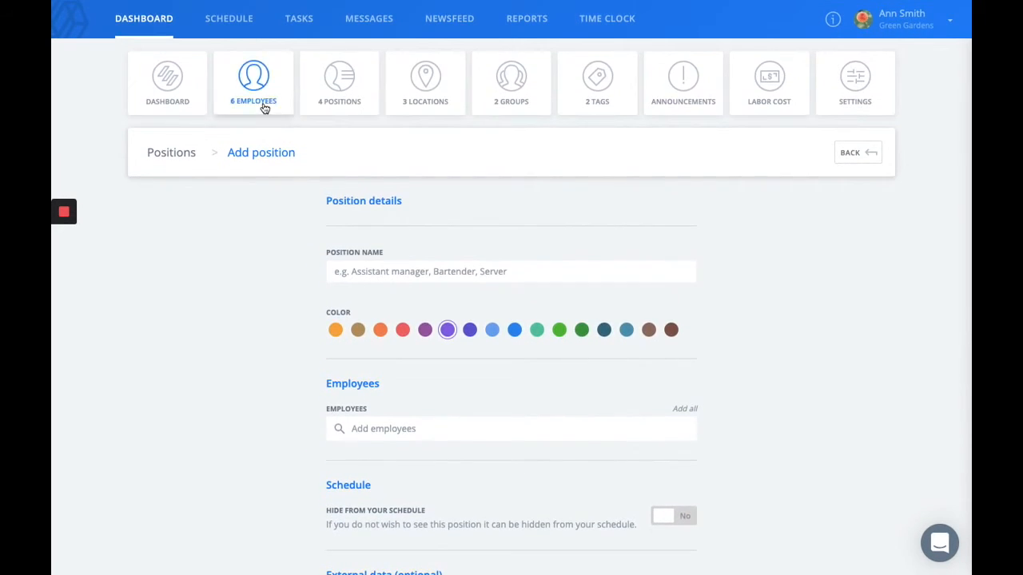
pyautogui.click(252, 83)
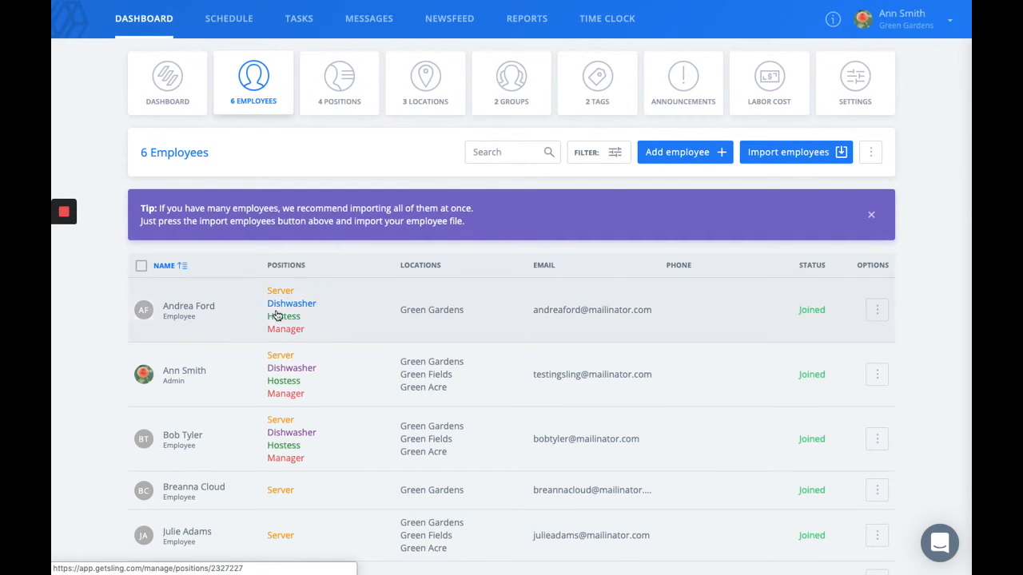
pyautogui.click(189, 310)
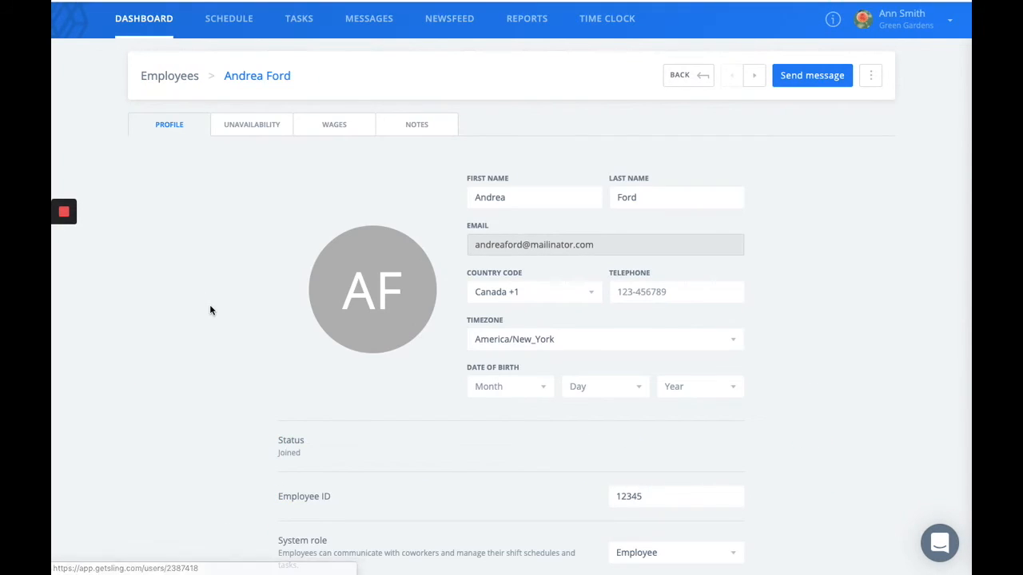
pyautogui.moveTo(200, 275)
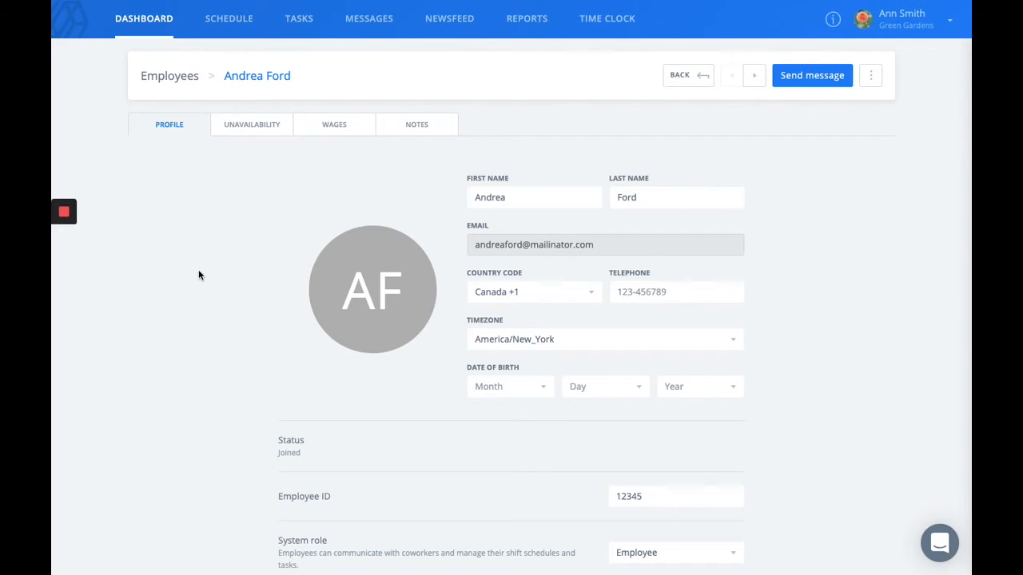
pyautogui.moveTo(334, 125)
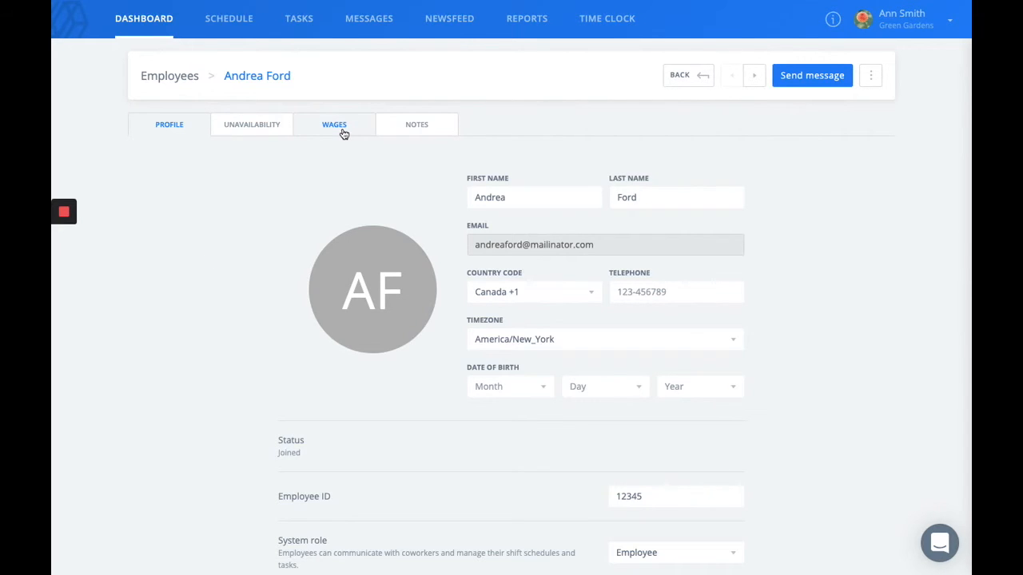
pyautogui.click(334, 125)
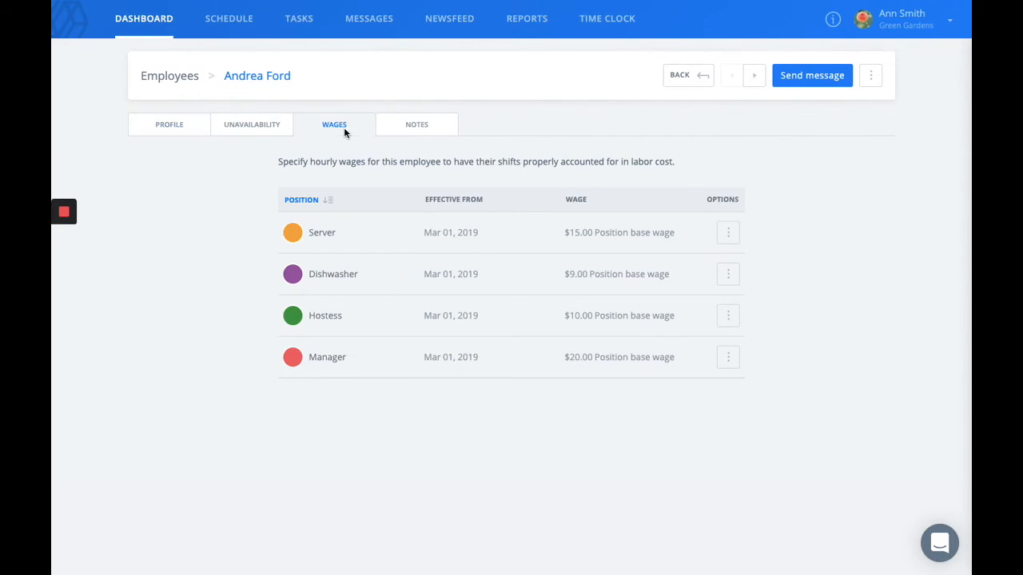
pyautogui.moveTo(518, 299)
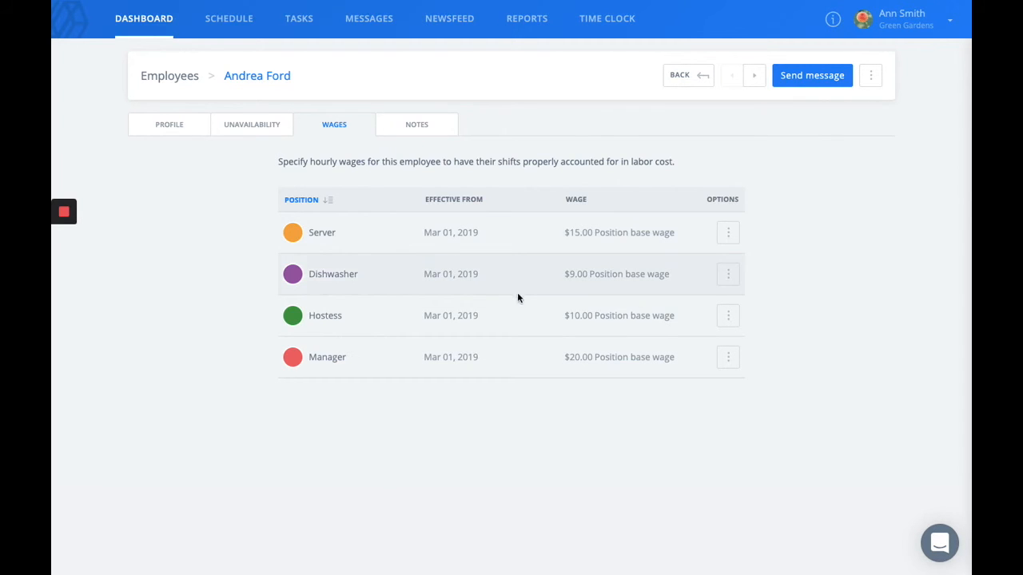
pyautogui.moveTo(499, 240)
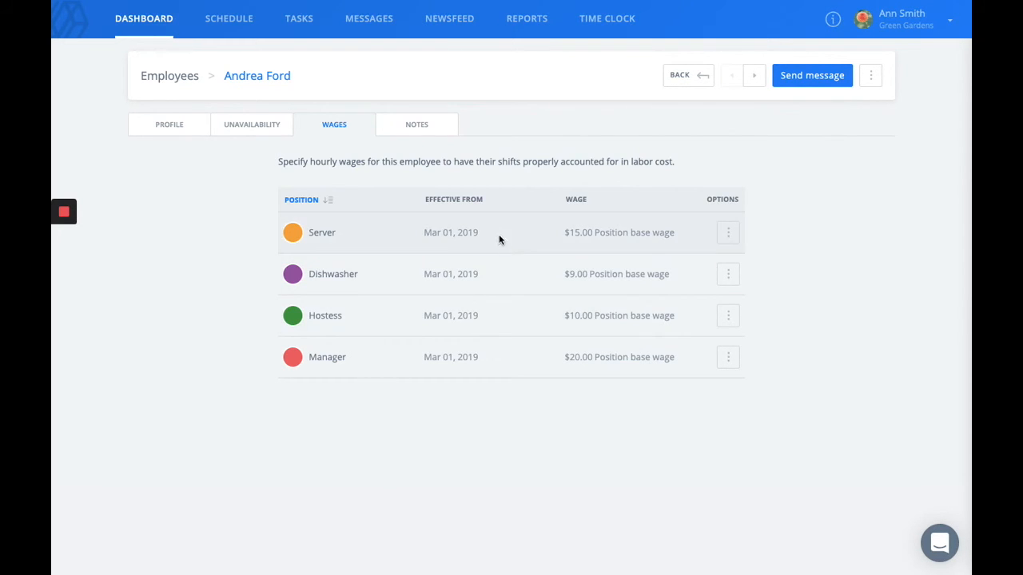
pyautogui.moveTo(727, 234)
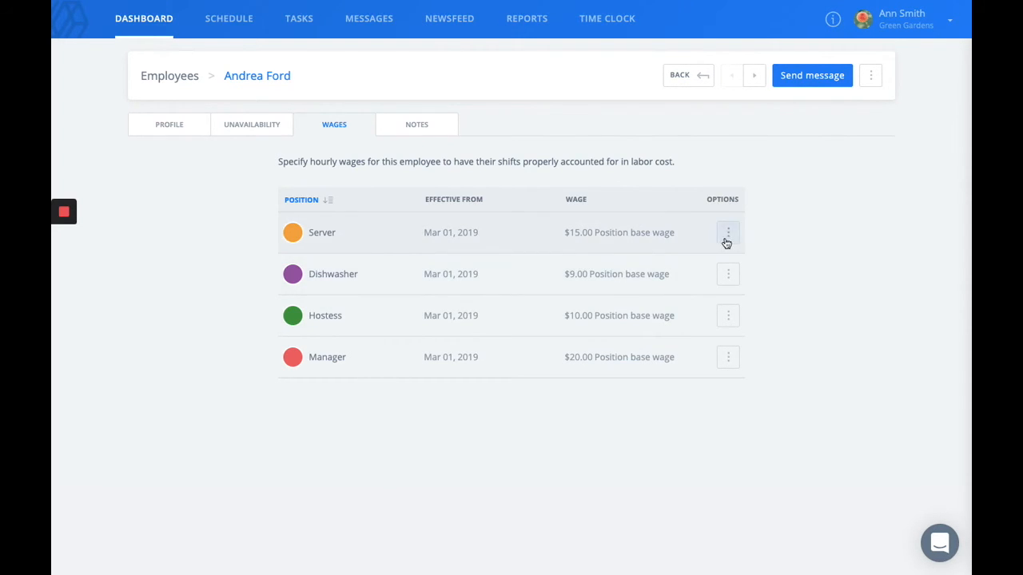
pyautogui.click(727, 233)
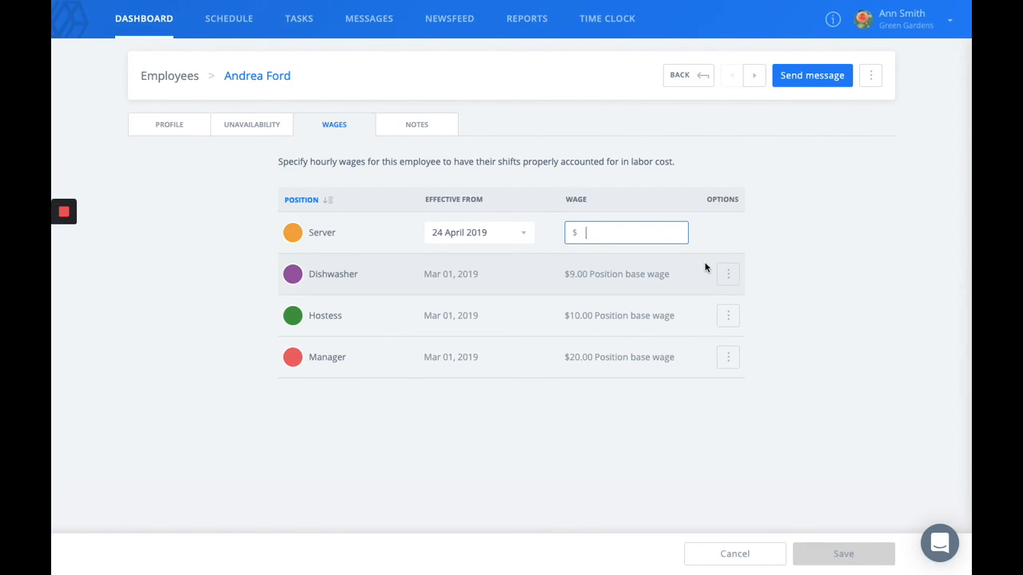
pyautogui.moveTo(719, 286)
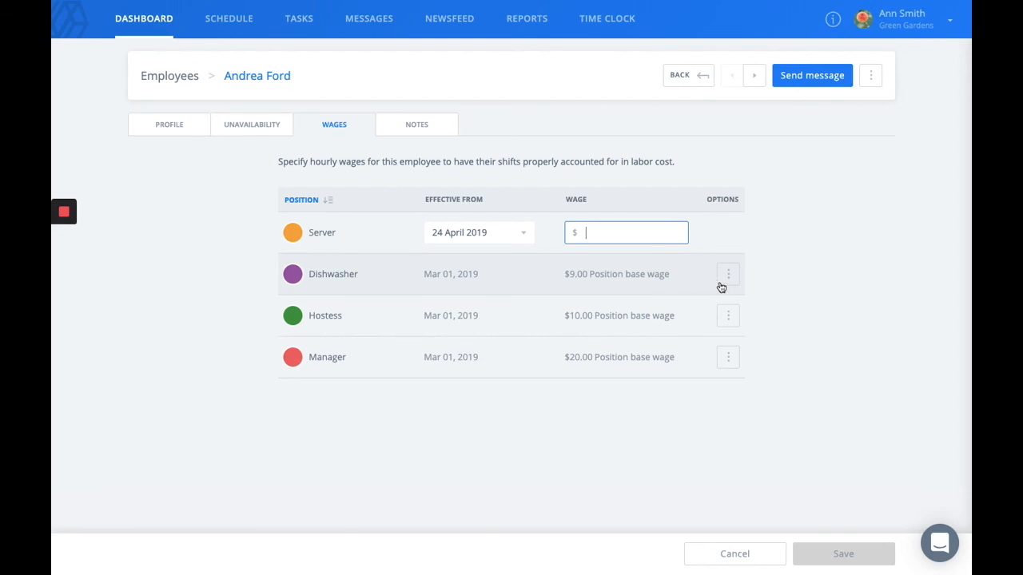
pyautogui.moveTo(422, 289)
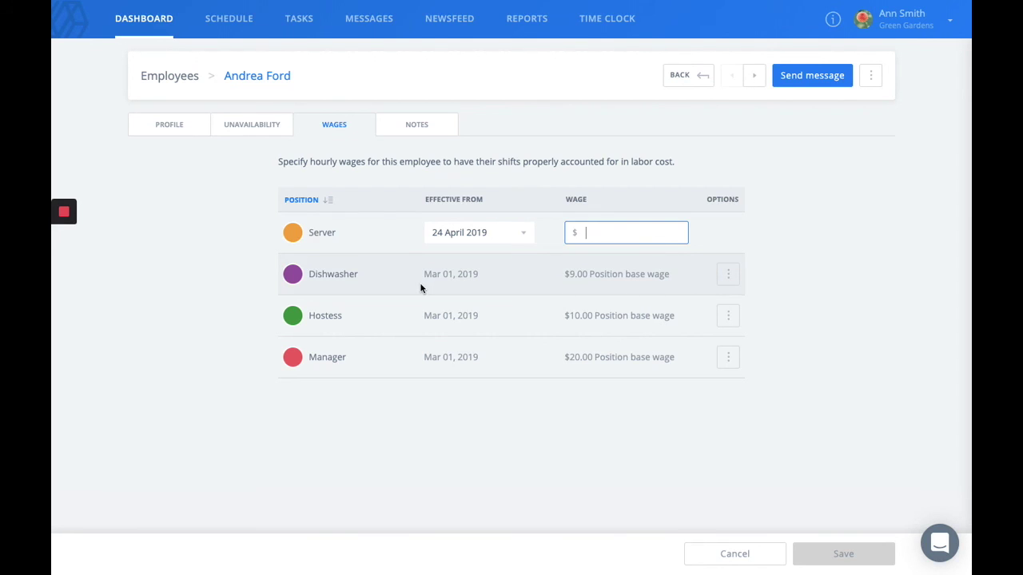